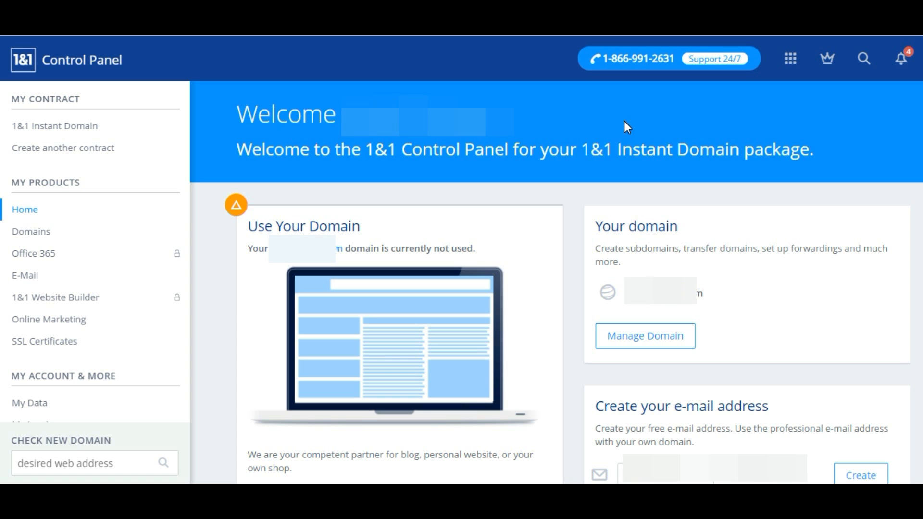
mouse_move(587, 130)
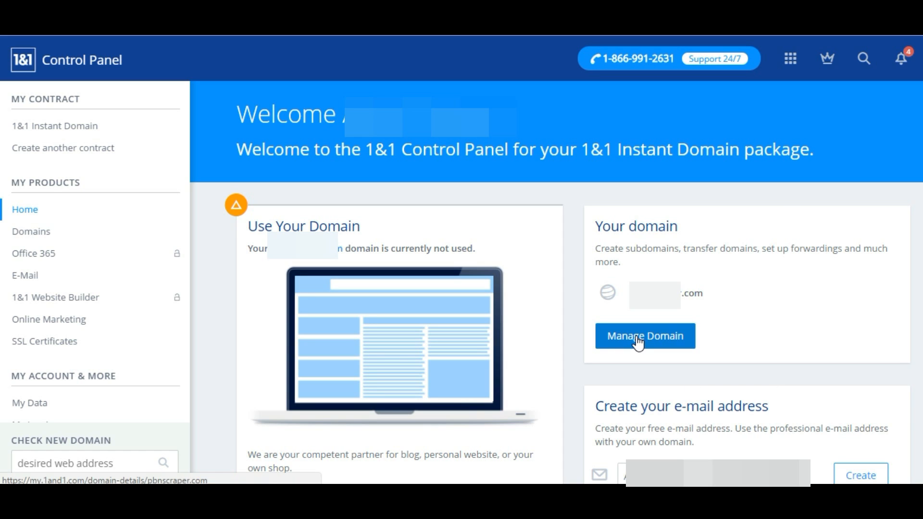
- Open the domain's details page from the Your domain card on Home
left_click(644, 336)
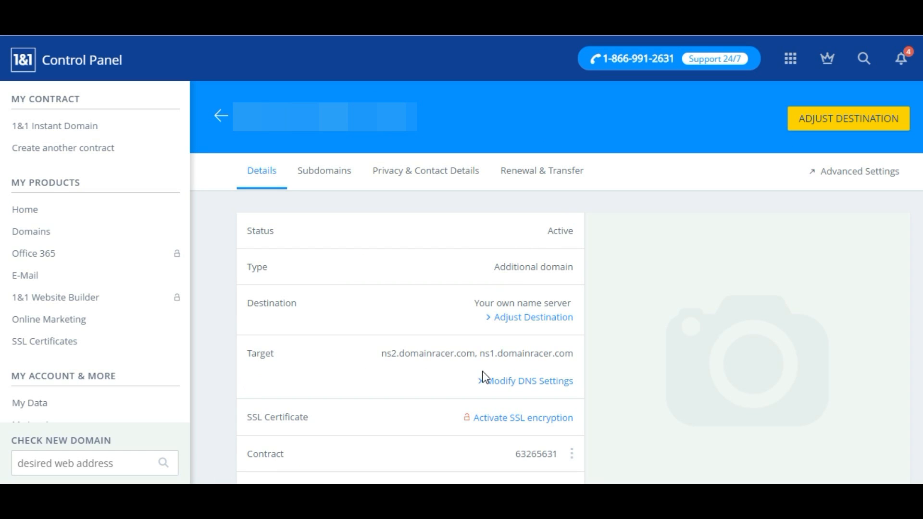
mouse_move(530, 381)
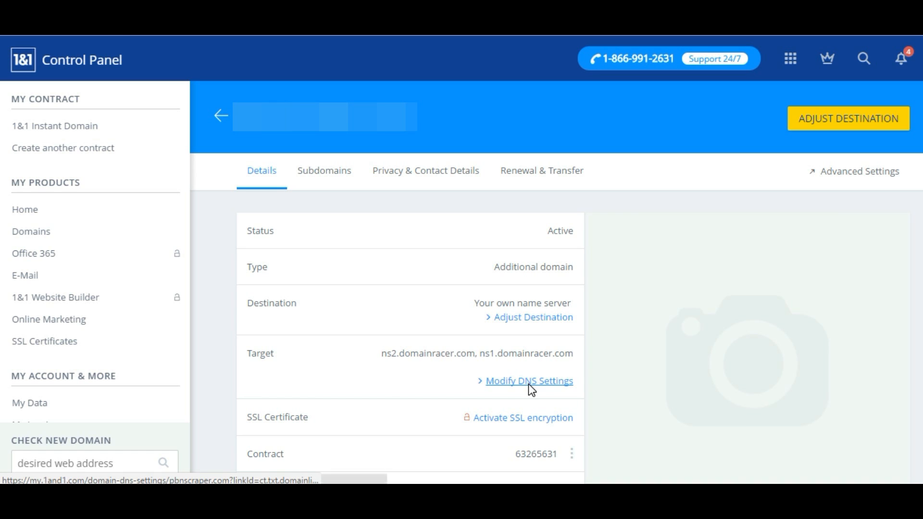
- Show DNS settings with other name servers ns1.domainracer.com and ns2.domainracer.com entered
left_click(529, 380)
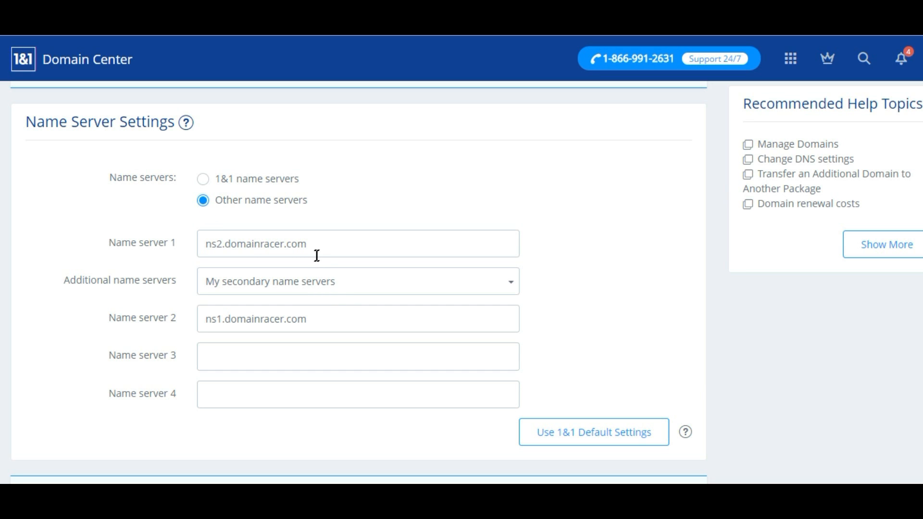
scroll("down", 3)
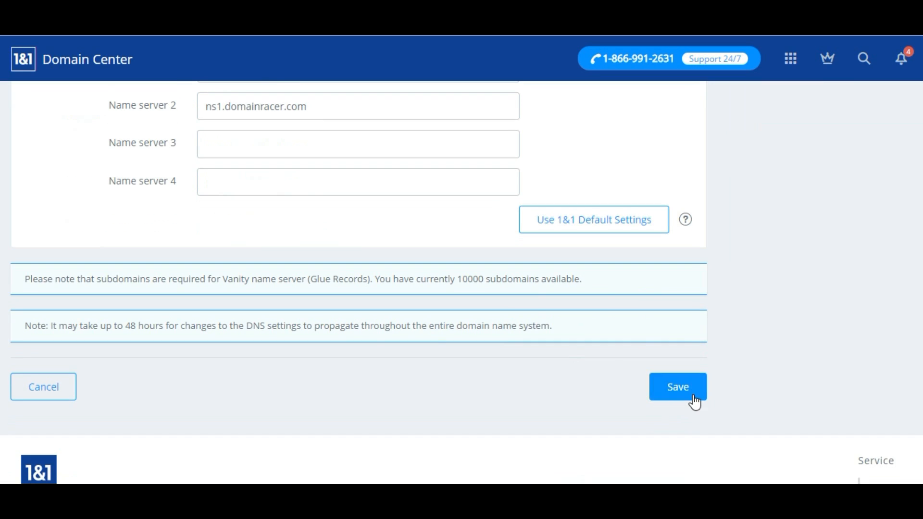
- Save the ns1/ns2.domainracer.com name servers and confirm the DNS change
left_click(677, 386)
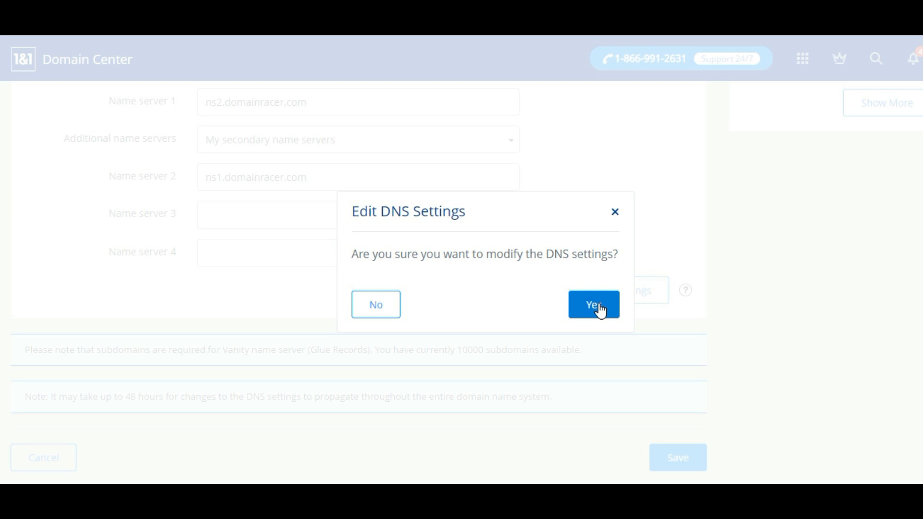
left_click(593, 304)
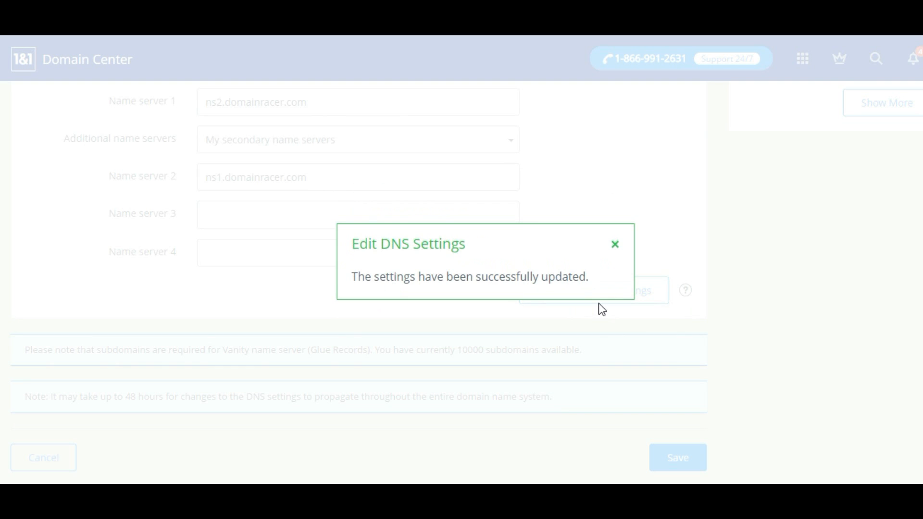